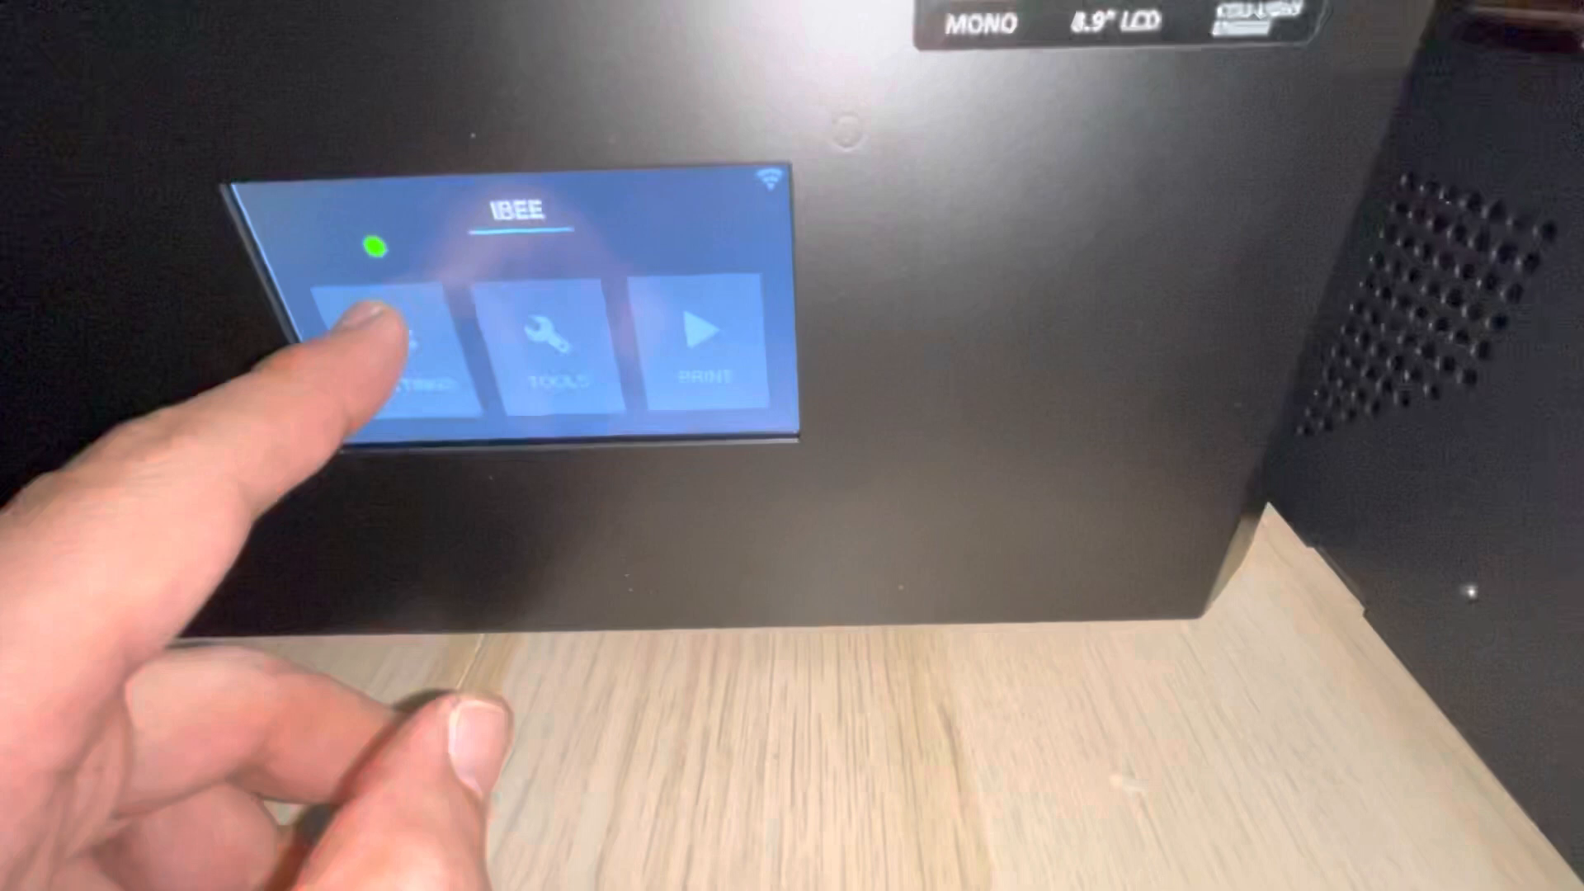
left_click(404, 353)
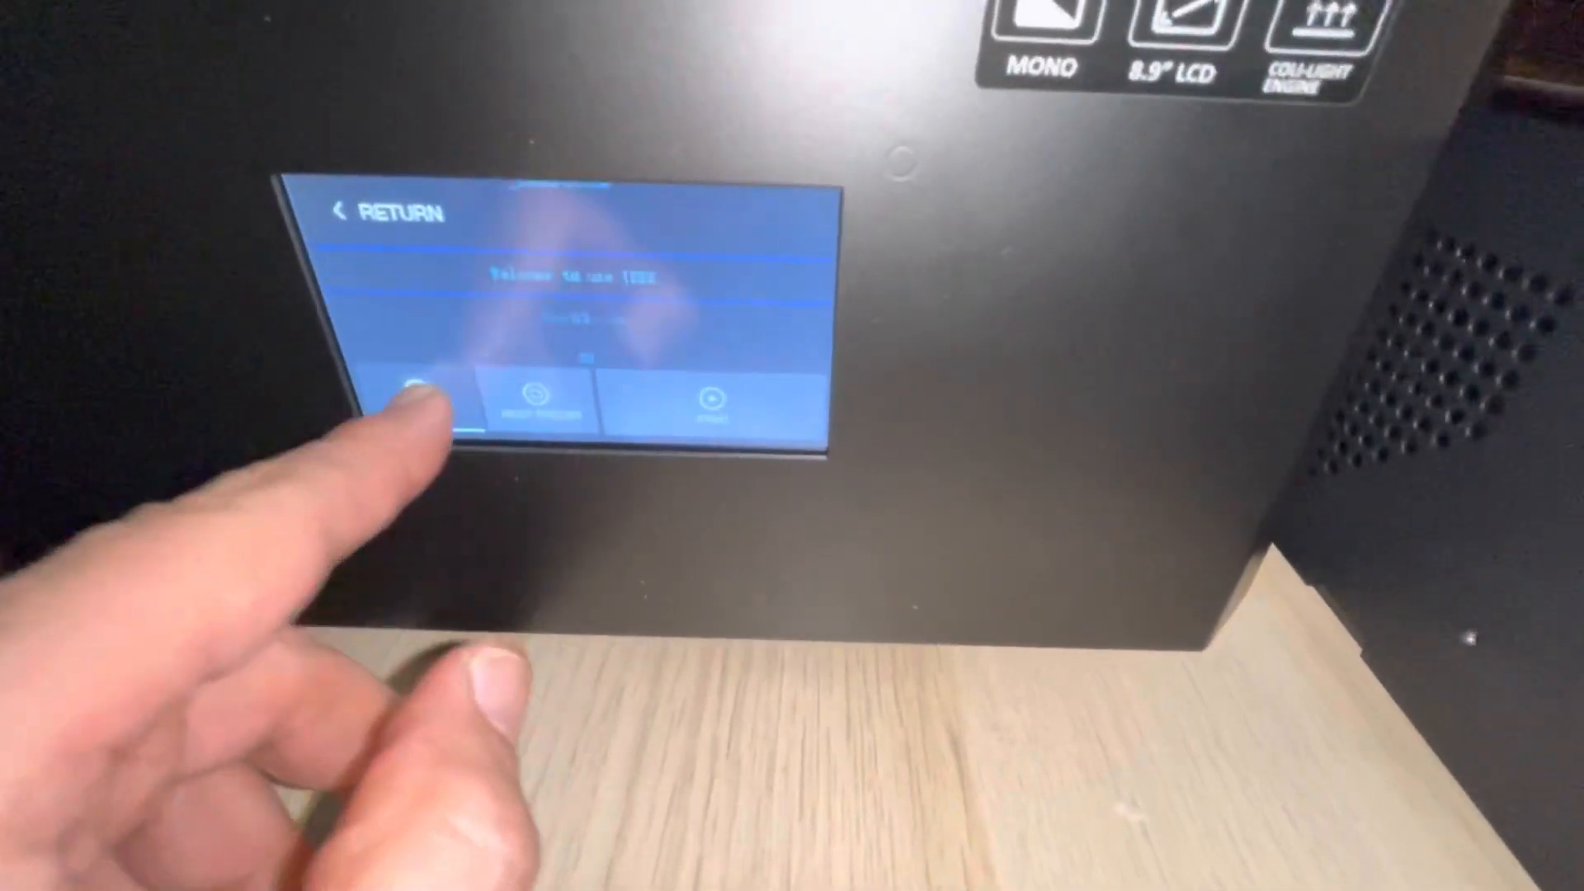